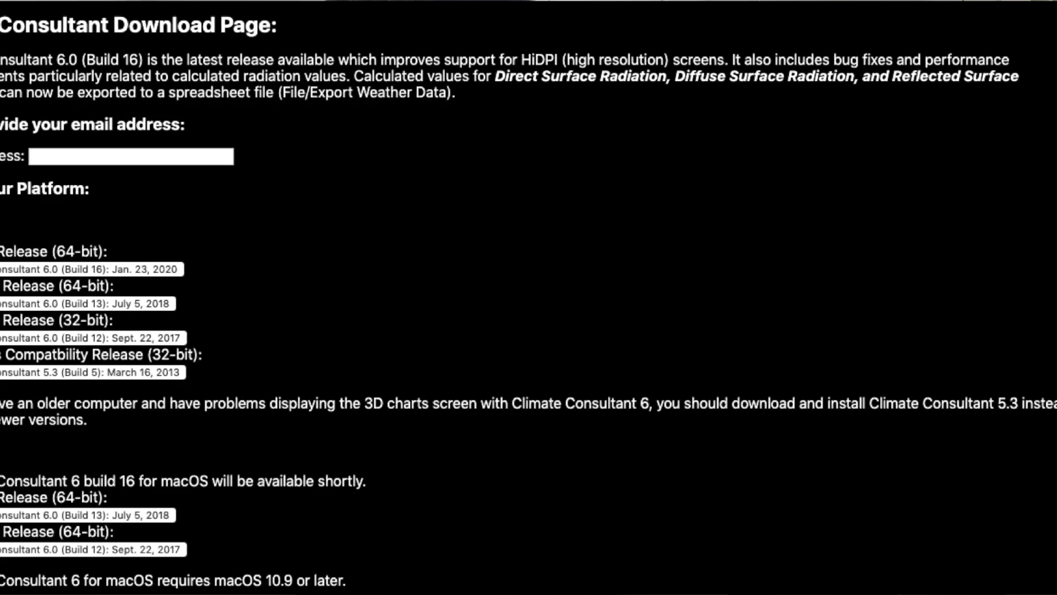
- Scroll the Climate Consultant download page before switching to the Brisbane EnergyPlus search
scroll("left", 3)
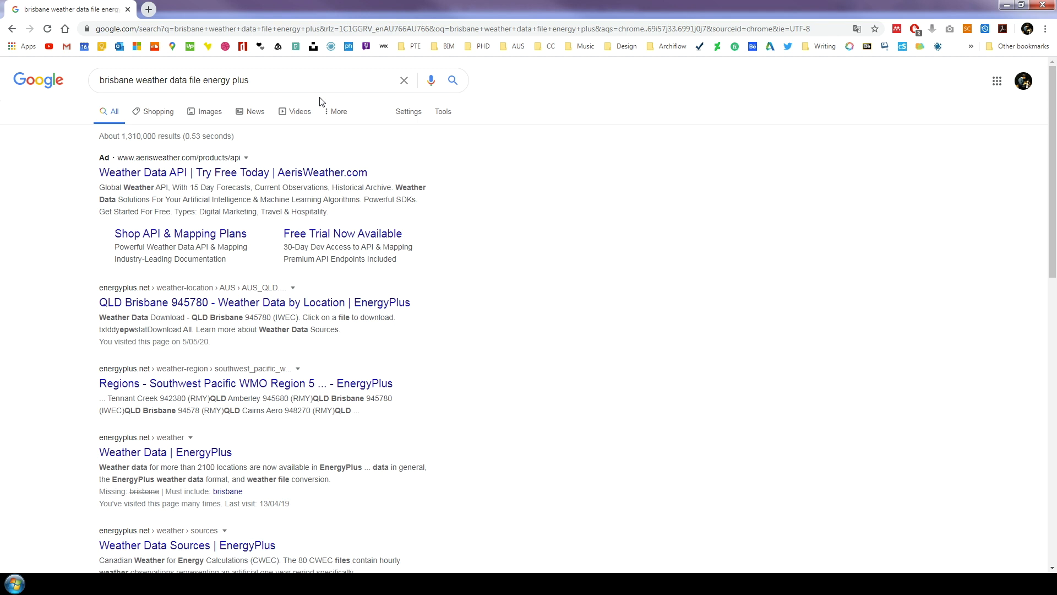
- Download the QLD Brisbane epw weather file from the EnergyPlus site
left_click(255, 302)
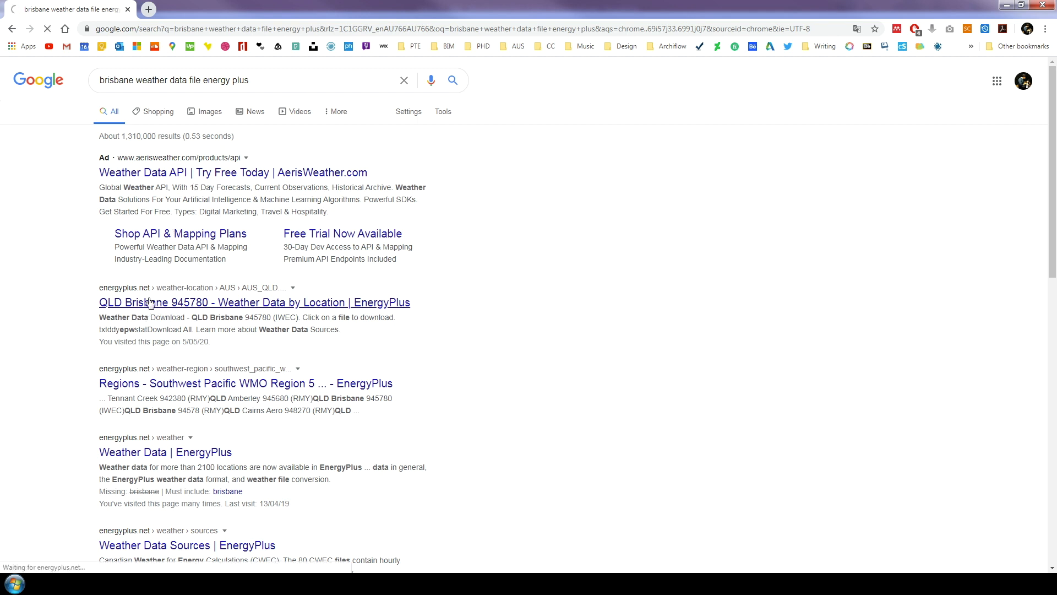
left_click(255, 302)
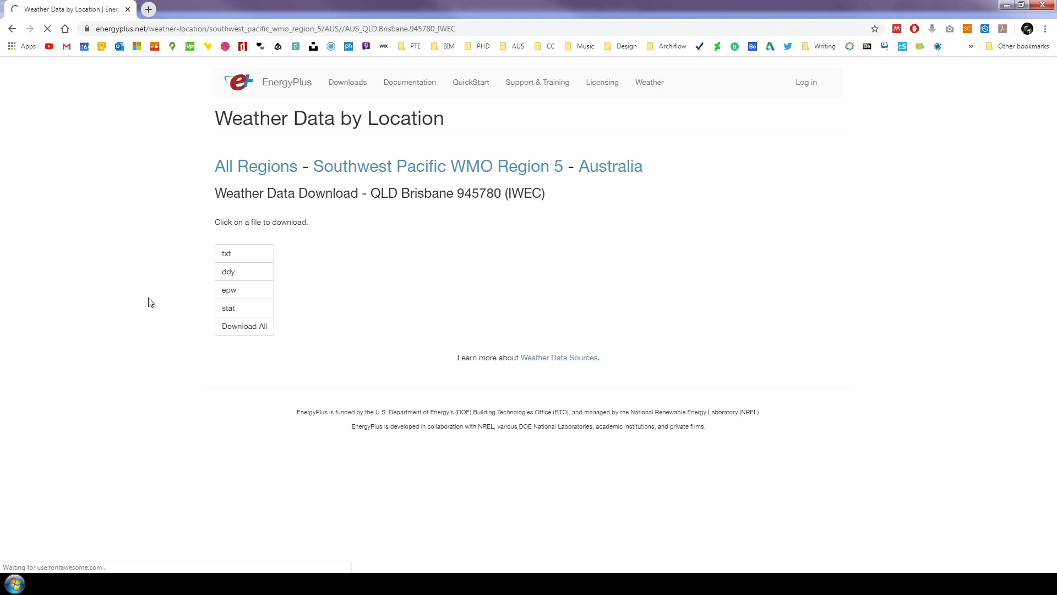
left_click(243, 289)
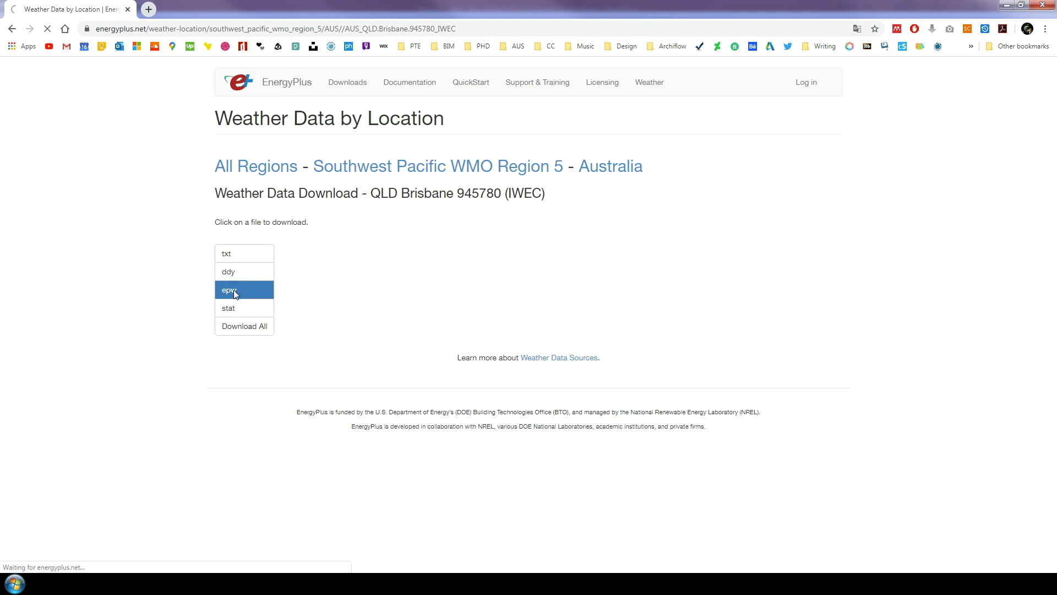
left_click(229, 289)
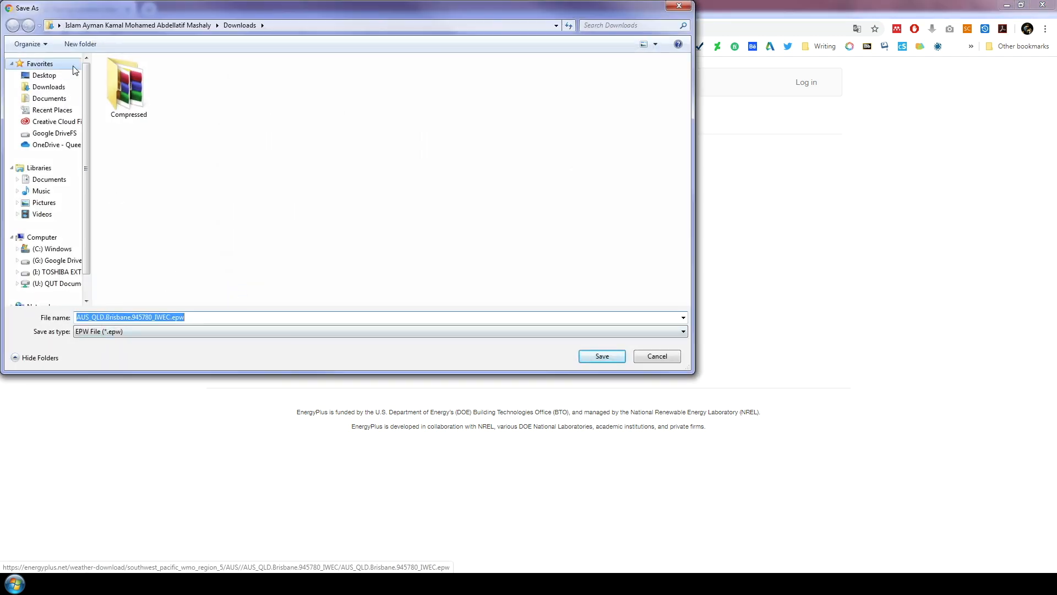
- Save the epw file into a new Downloads folder named 'epw file'
left_click(79, 44)
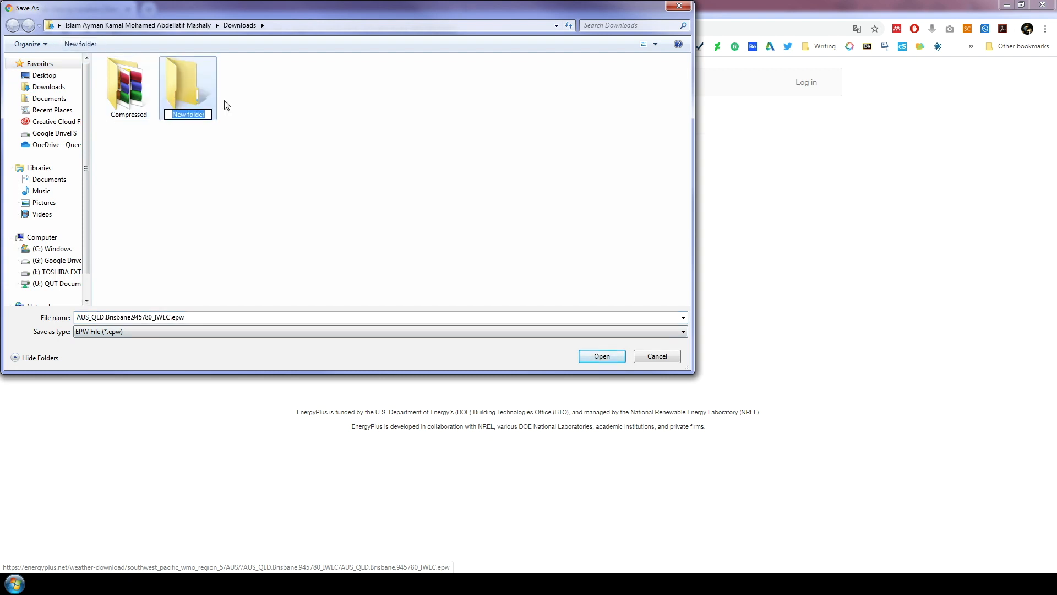
type("epw file")
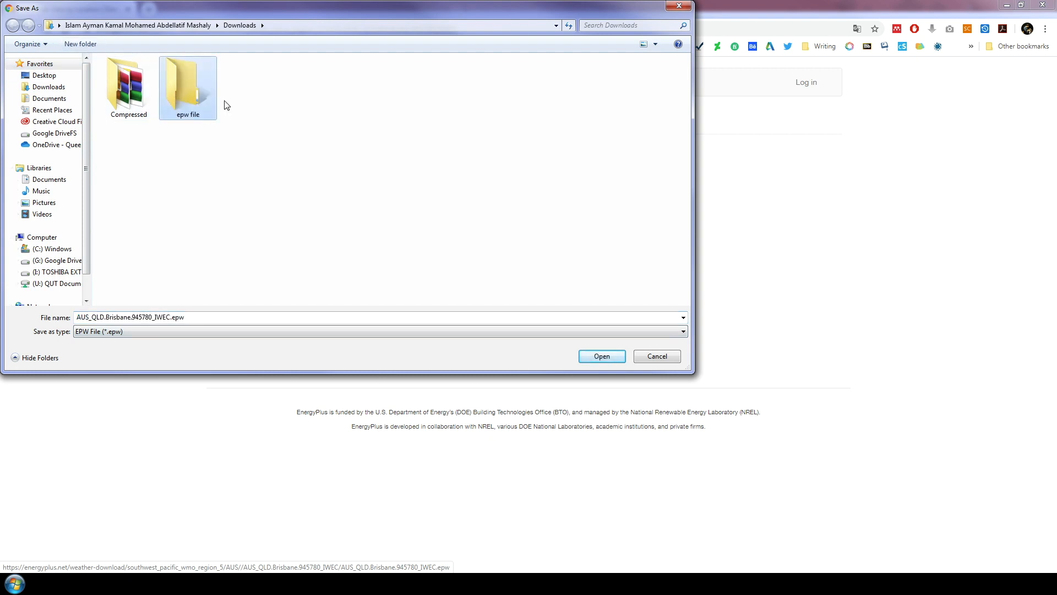
double_click(187, 83)
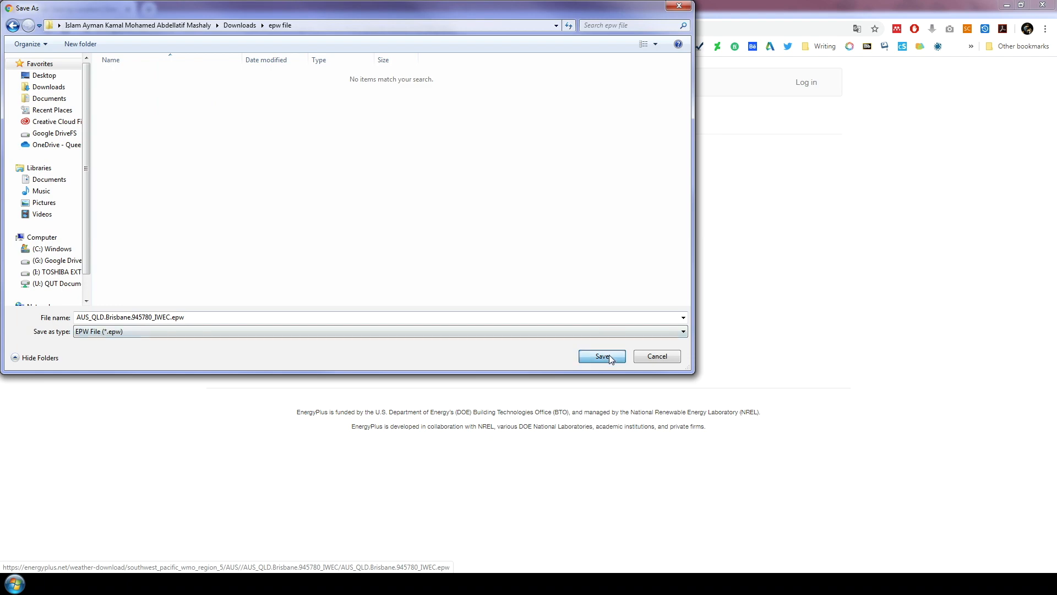
left_click(601, 356)
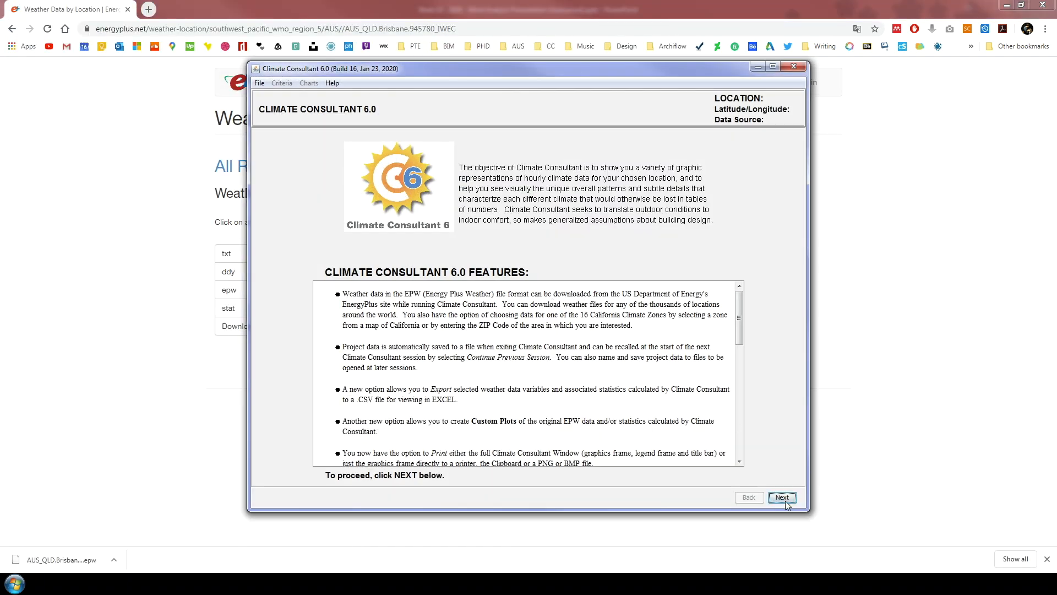
- Start a new project past the welcome screens and set its units to Metric
left_click(782, 497)
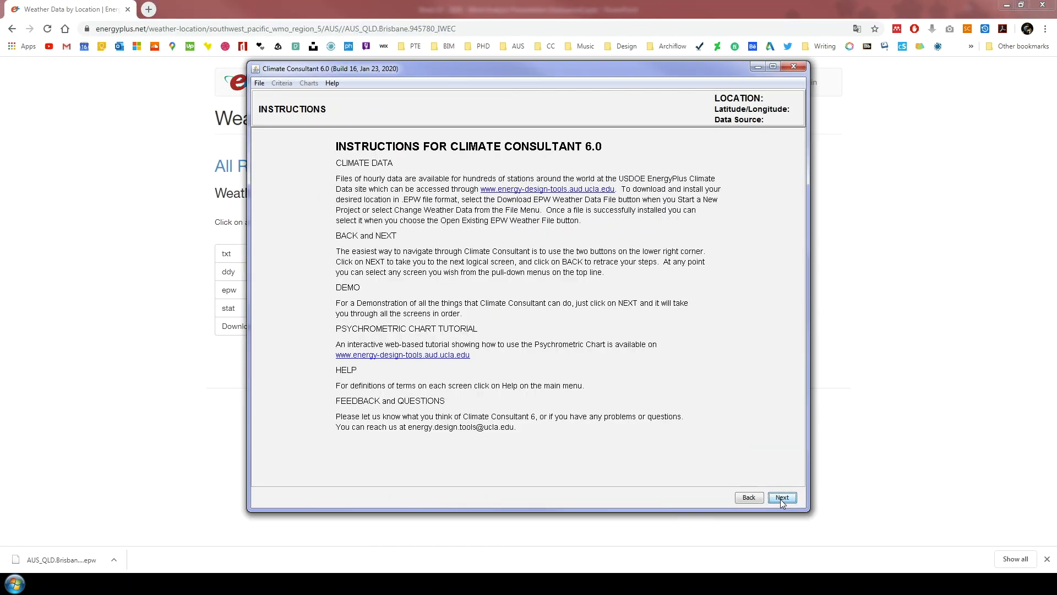
left_click(782, 497)
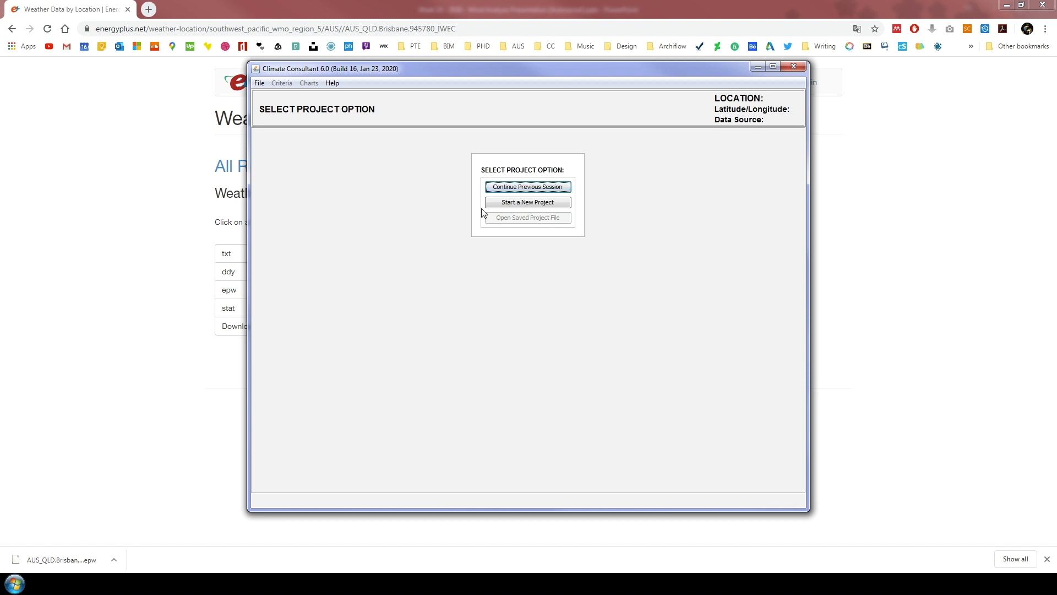
left_click(528, 202)
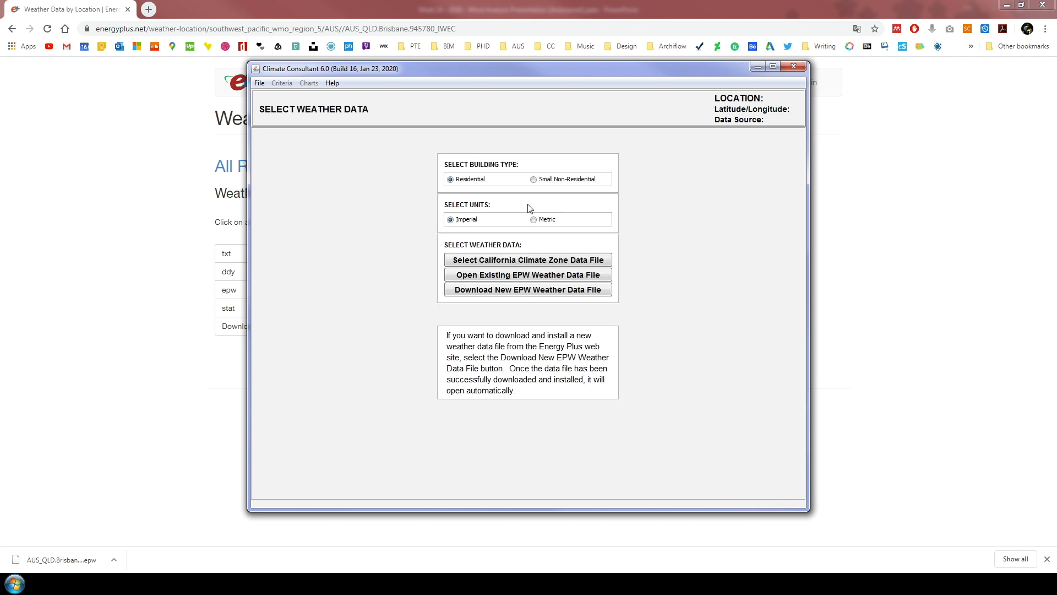
mouse_move(527, 205)
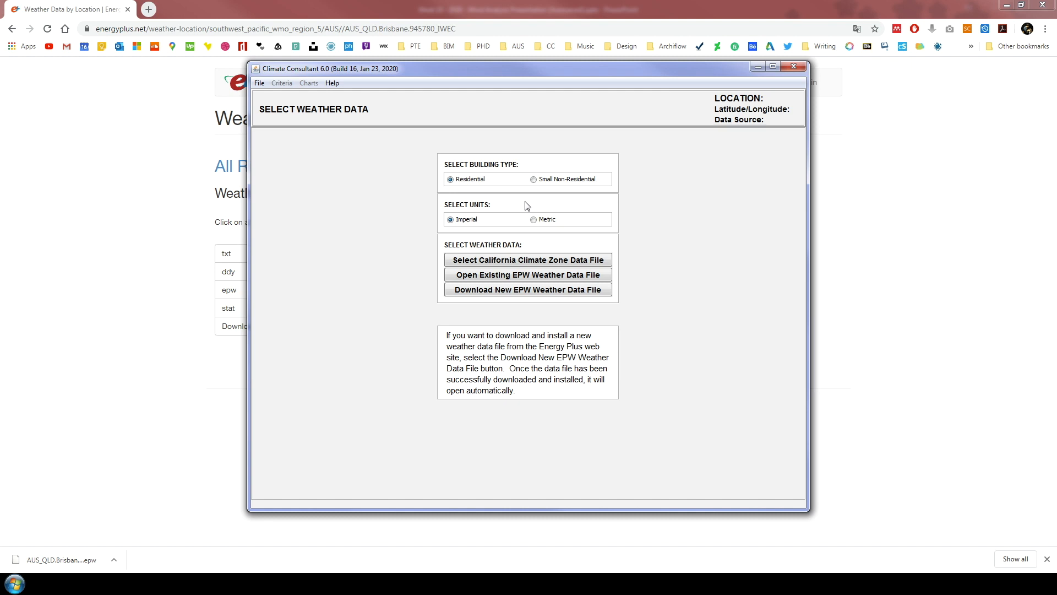
mouse_move(506, 200)
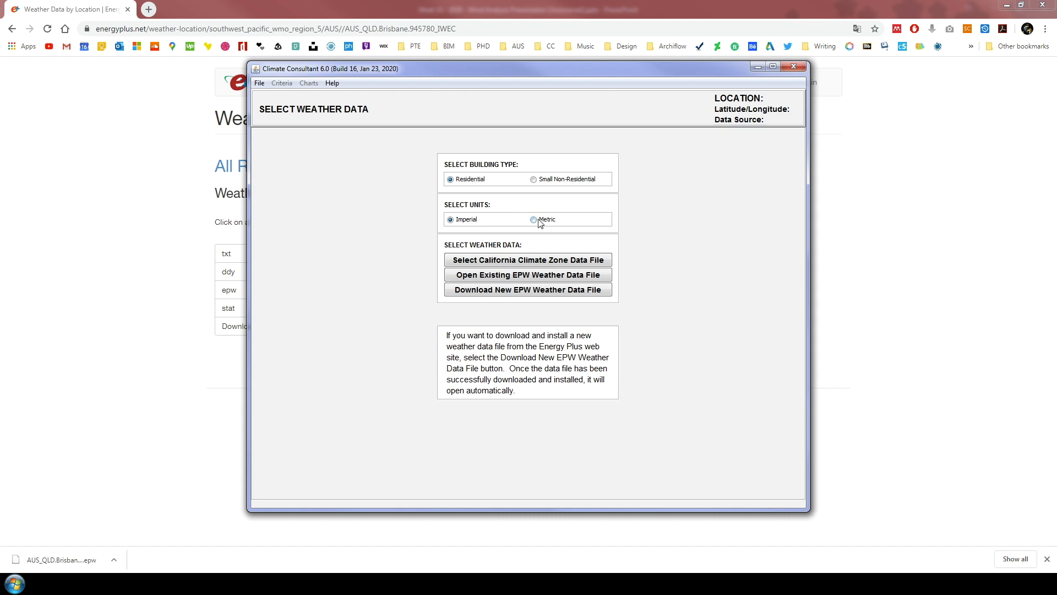
left_click(534, 220)
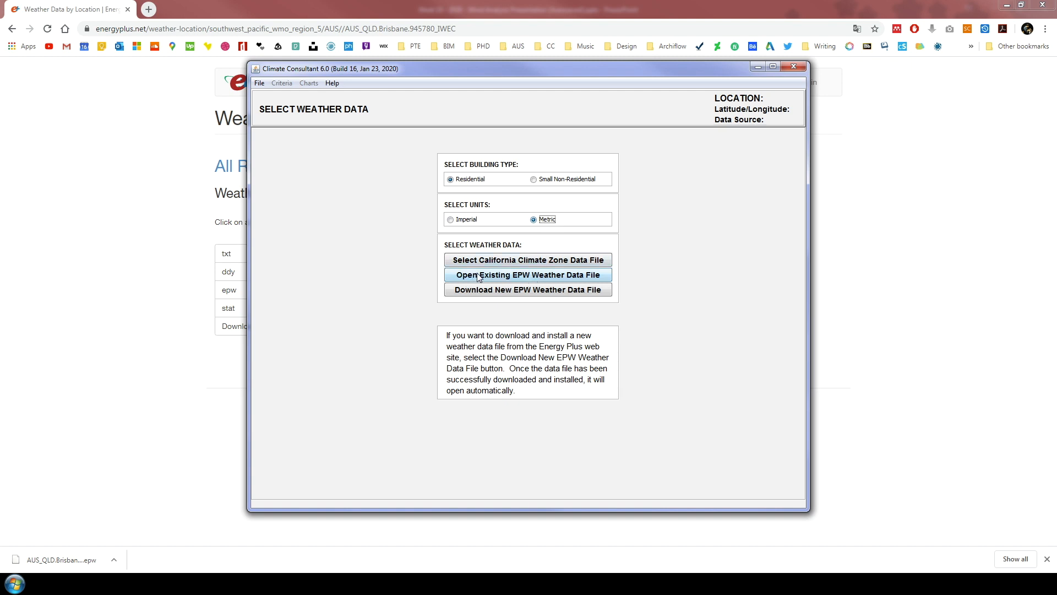
- Load the saved Brisbane epw from the 'epw file' folder to show its weather summary
left_click(527, 275)
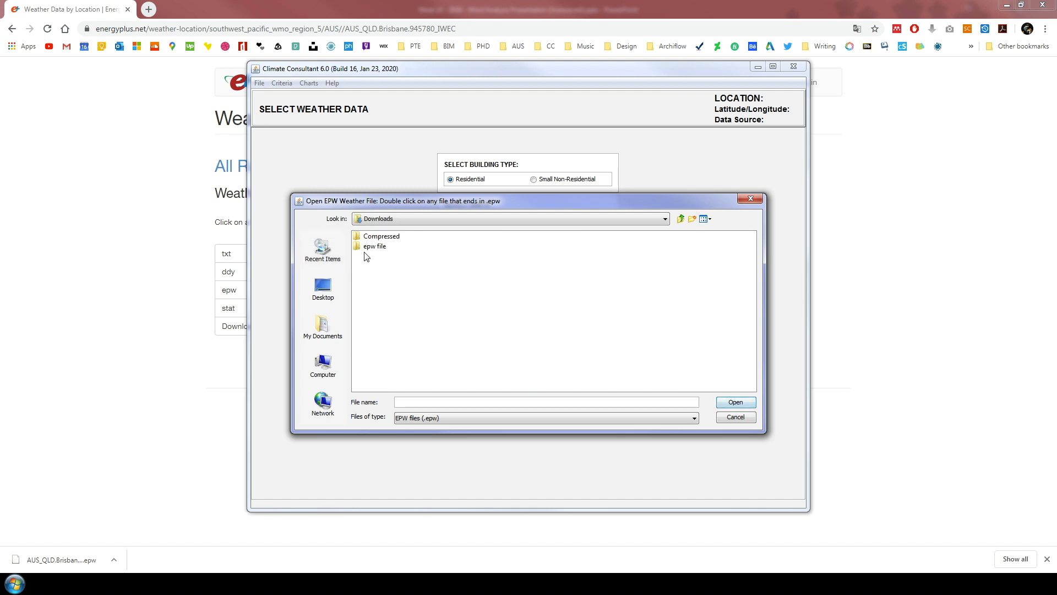
double_click(374, 246)
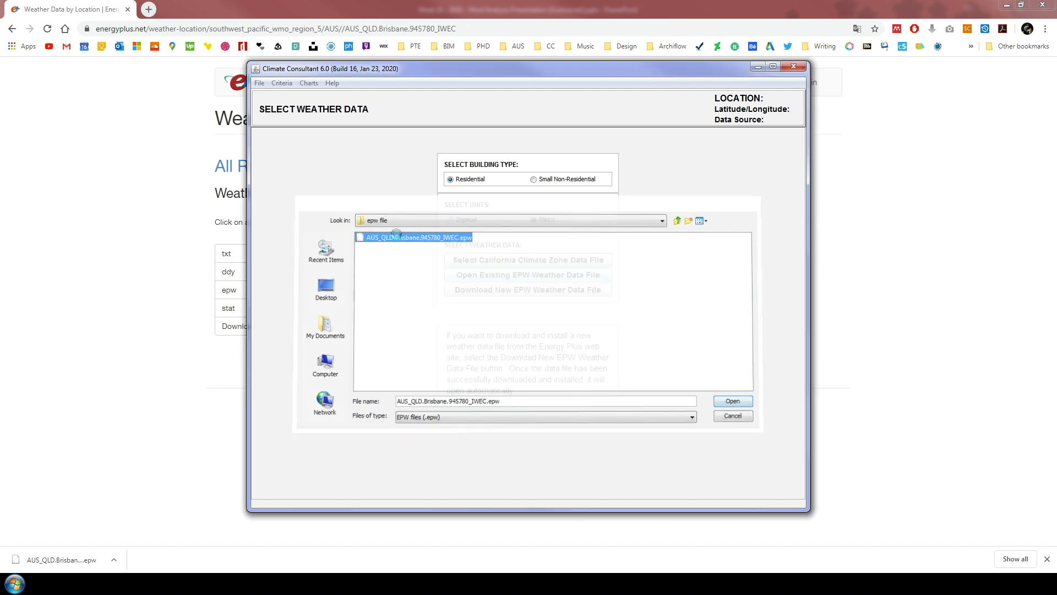
left_click(732, 400)
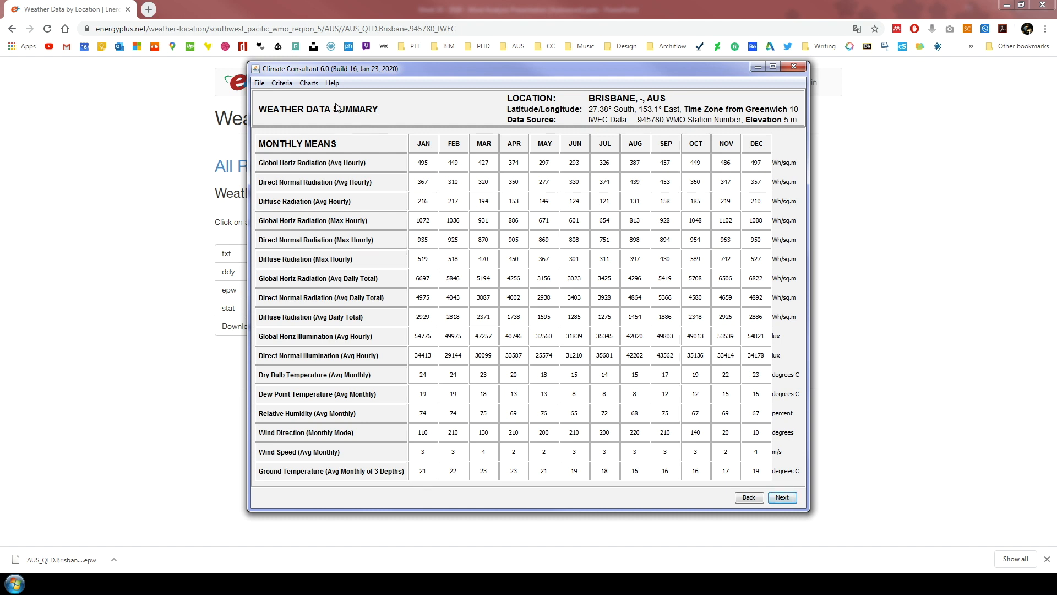
- Display the Wind Wheel chart for Brisbane from the Charts list
left_click(308, 83)
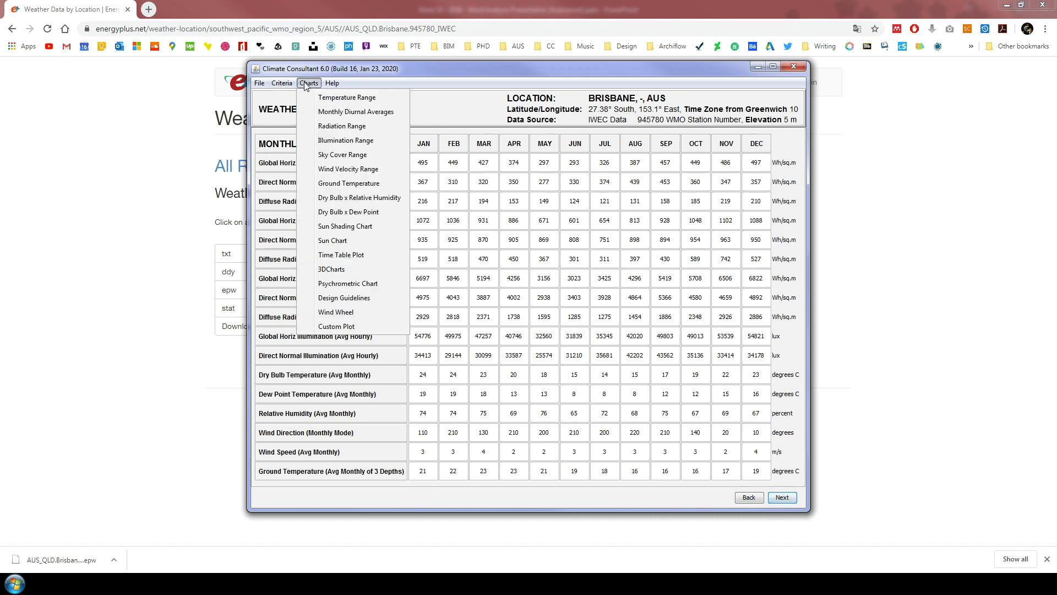
mouse_move(336, 326)
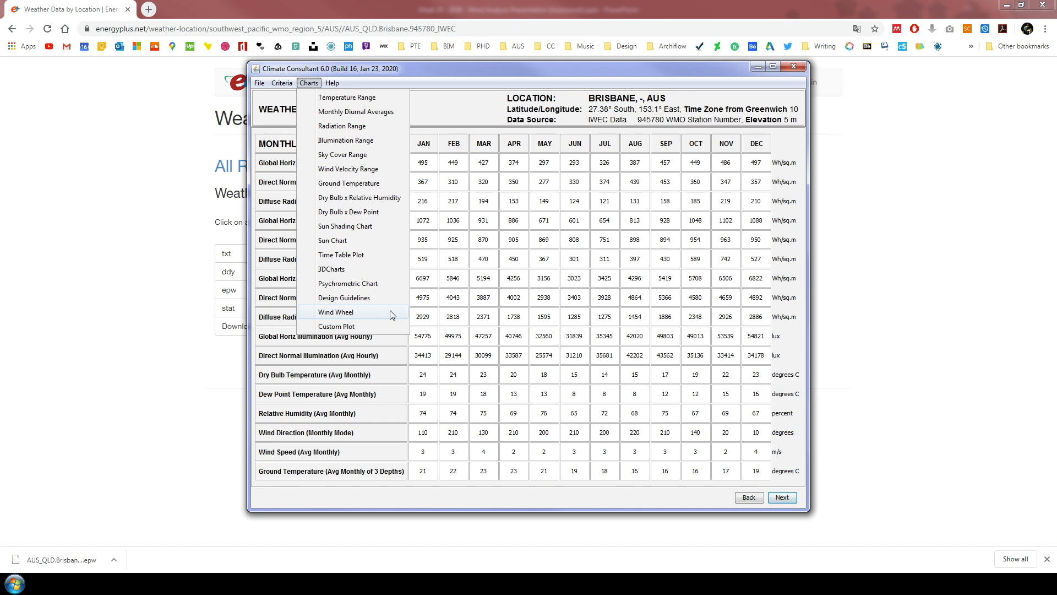
left_click(334, 311)
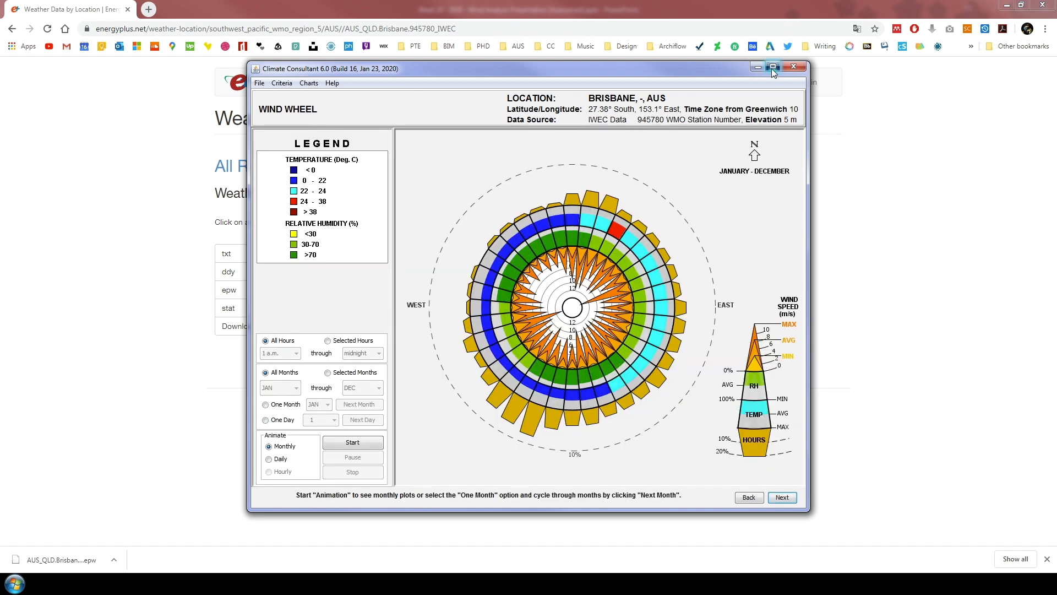
- Maximize the window so the January–December wind wheel fills the screen
left_click(773, 67)
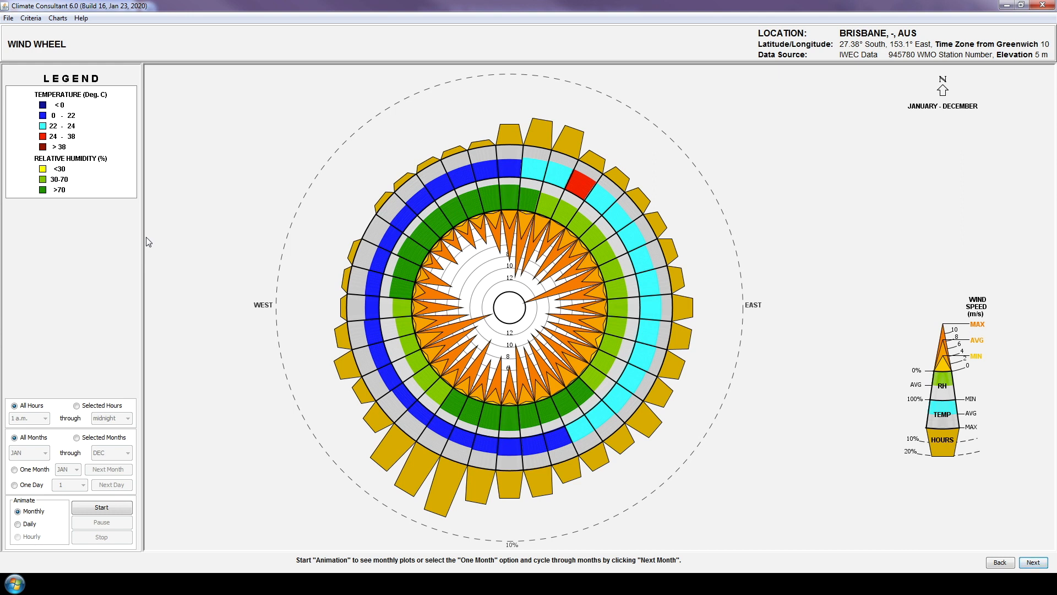
mouse_move(14, 396)
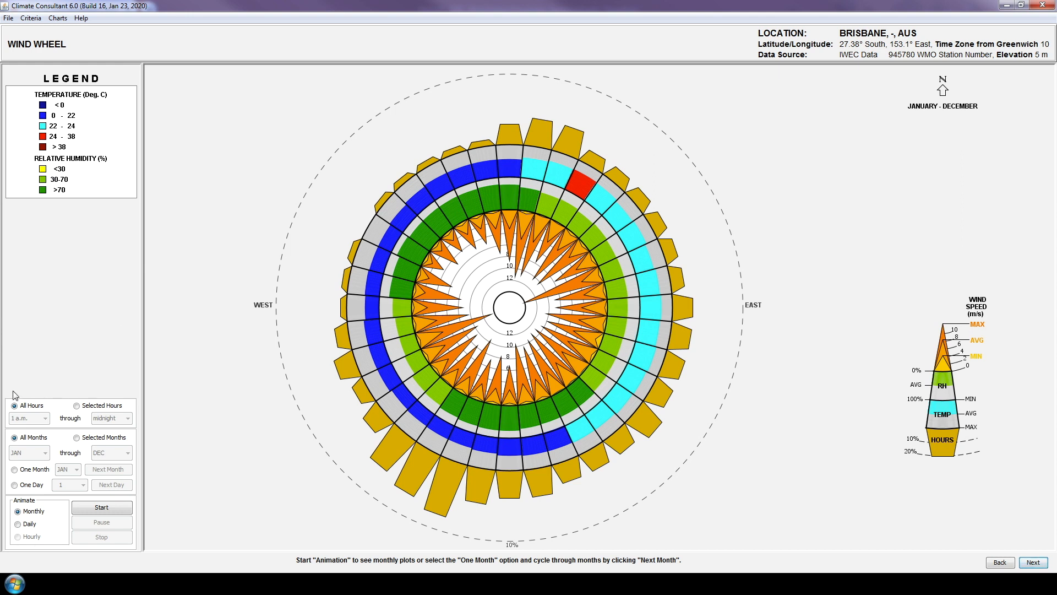
mouse_move(16, 552)
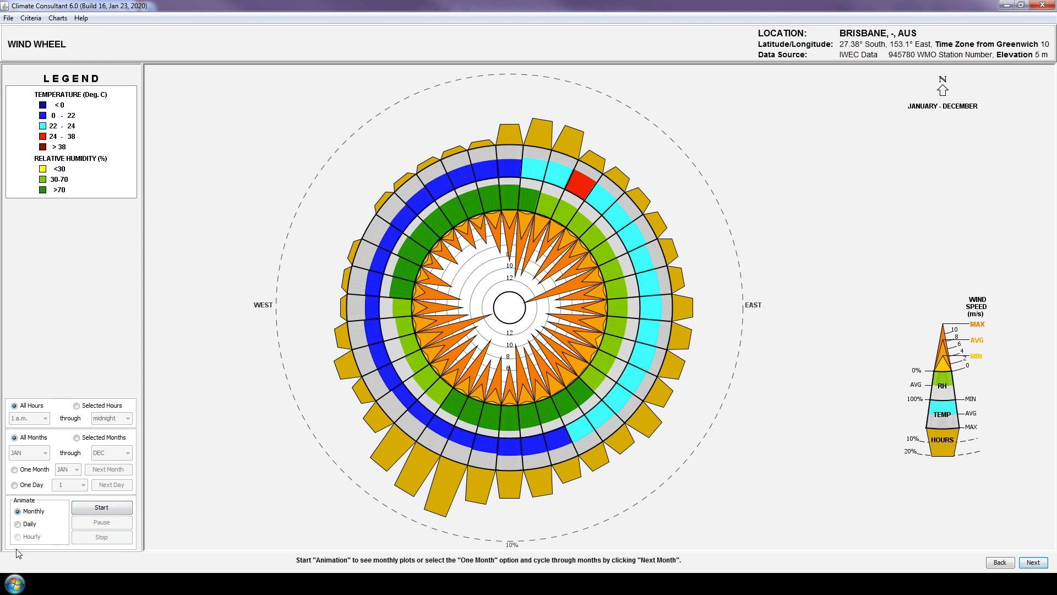
mouse_move(91, 370)
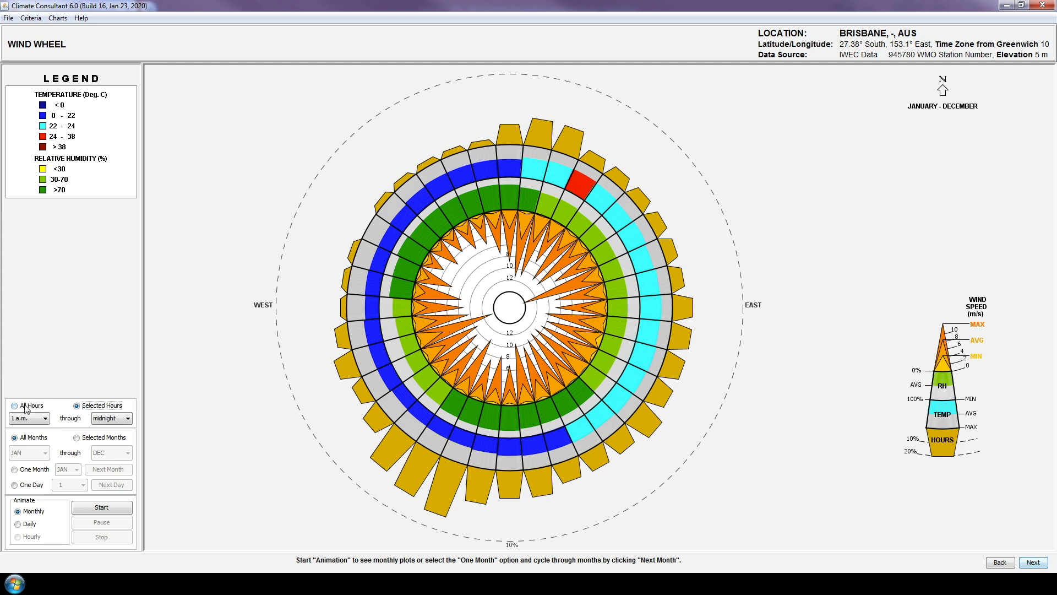
- Limit the wind wheel to noon–5 p.m. hours for the single month OCT
left_click(44, 418)
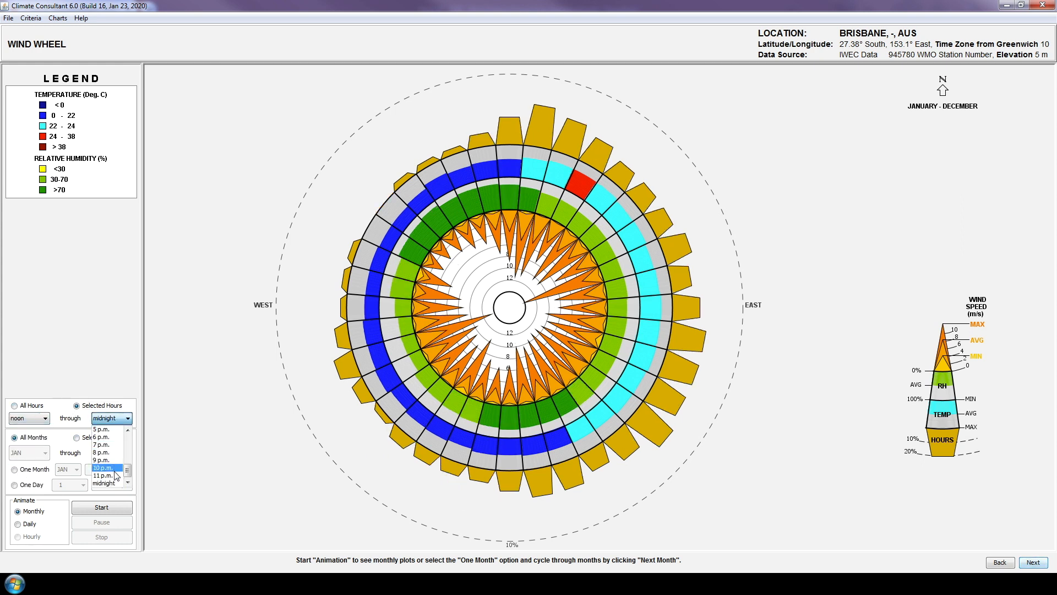
left_click(102, 428)
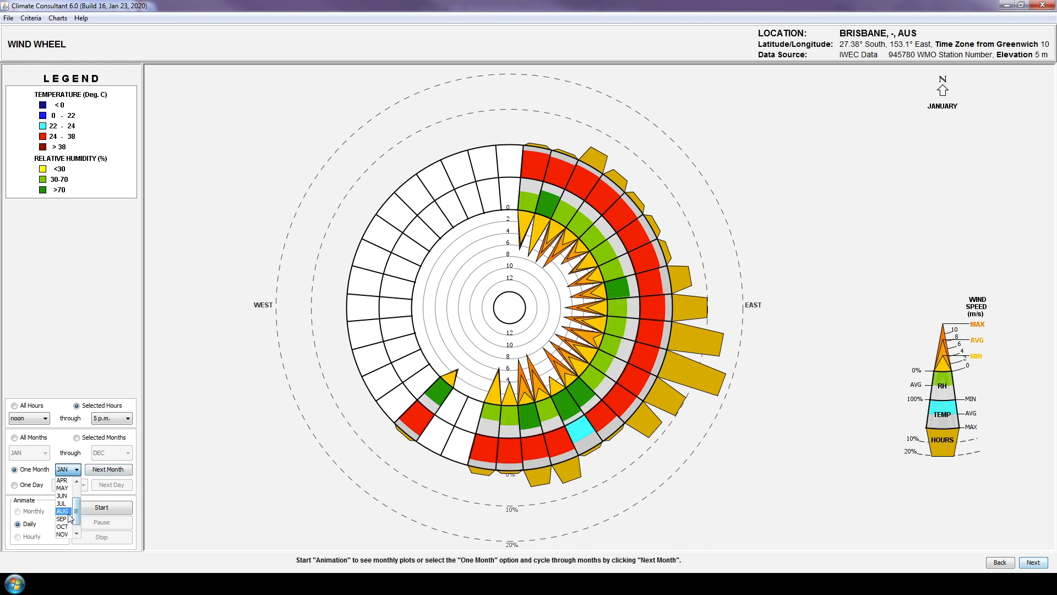
left_click(62, 522)
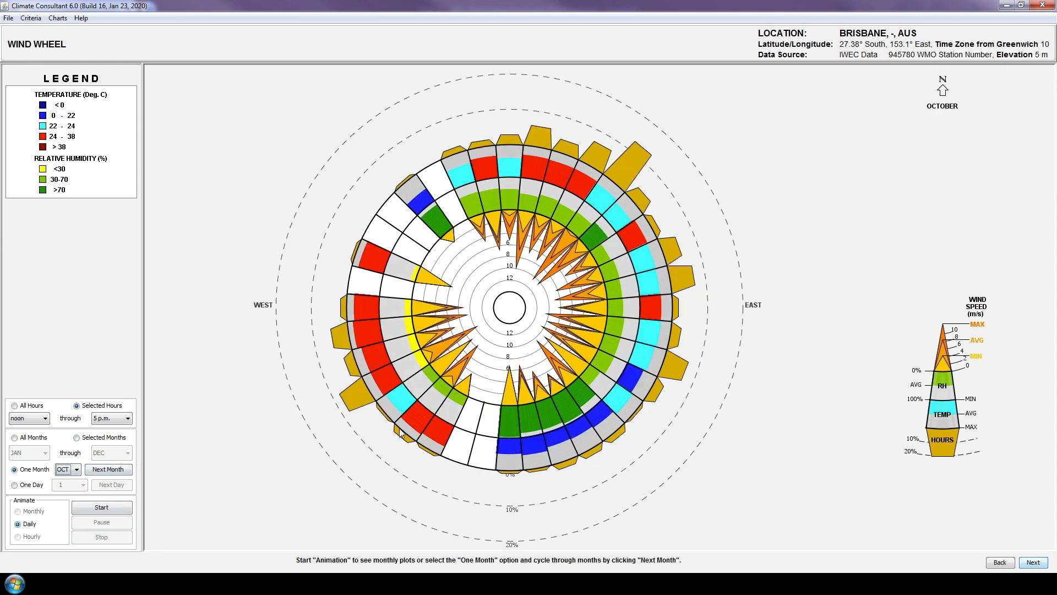
mouse_move(375, 463)
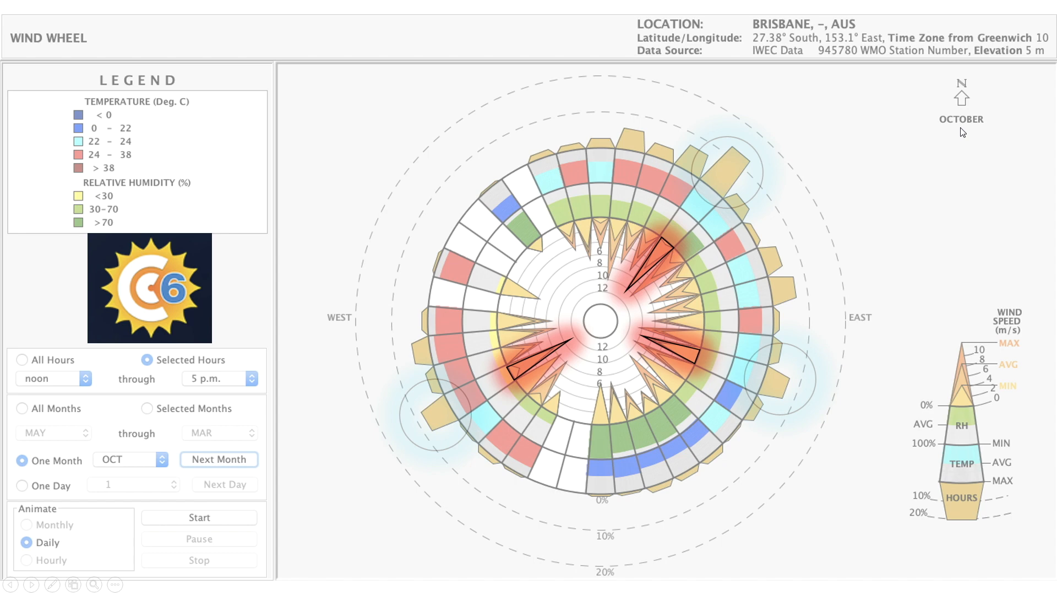
mouse_move(151, 467)
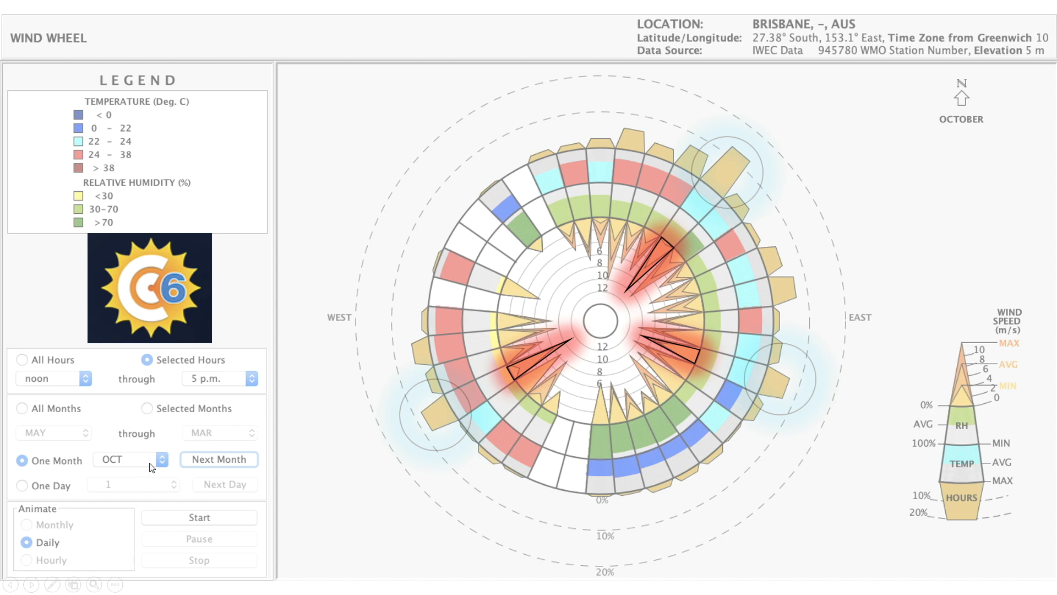
mouse_move(356, 327)
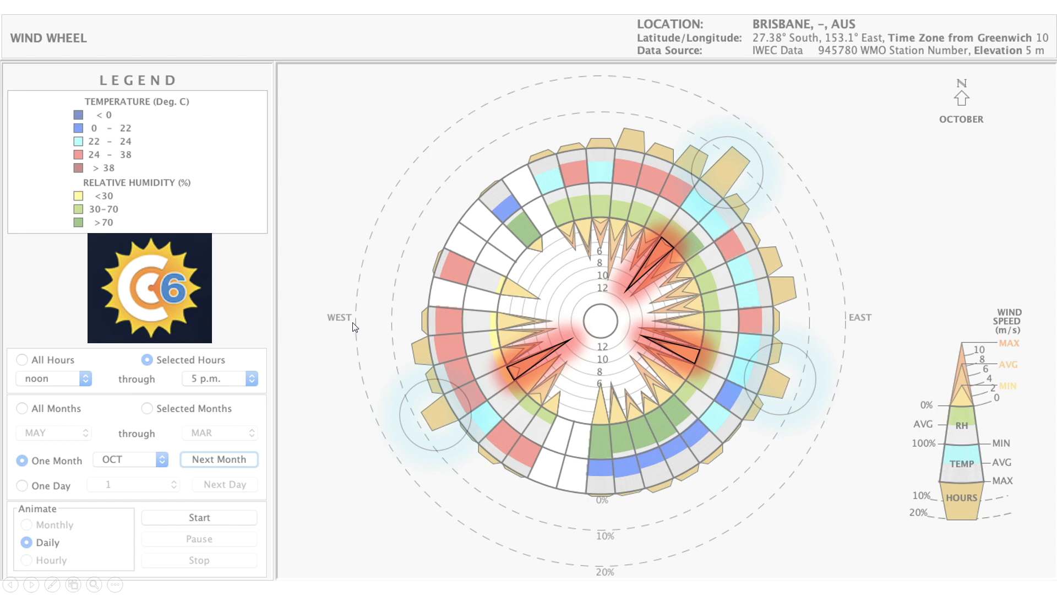